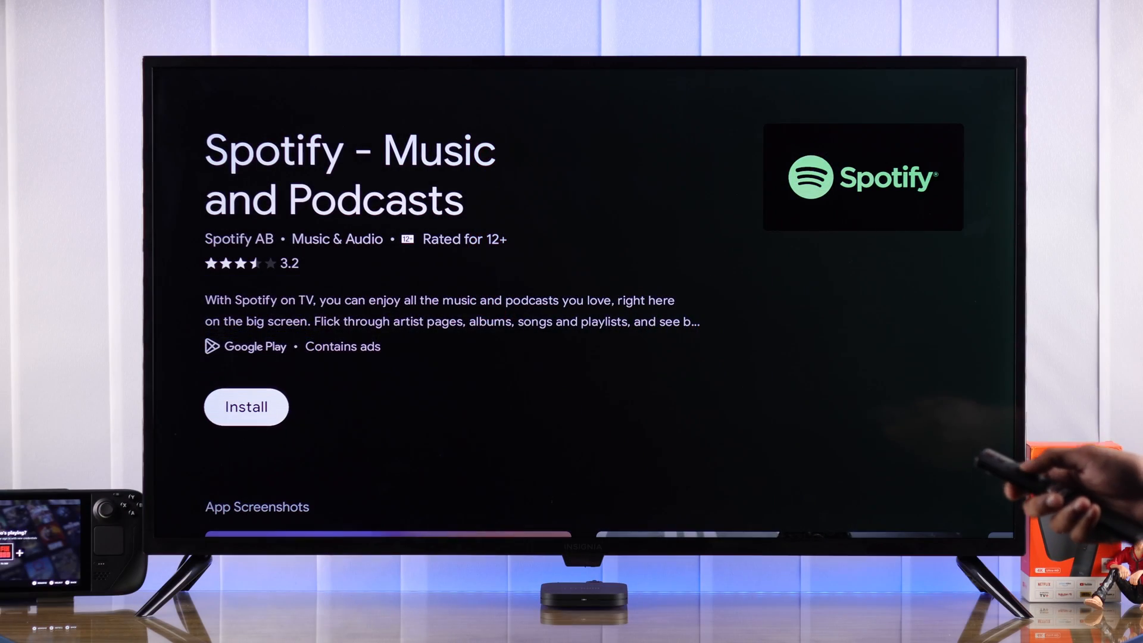
# Leave the Spotify Play Store listing for the Google TV home screen
pyautogui.click(246, 407)
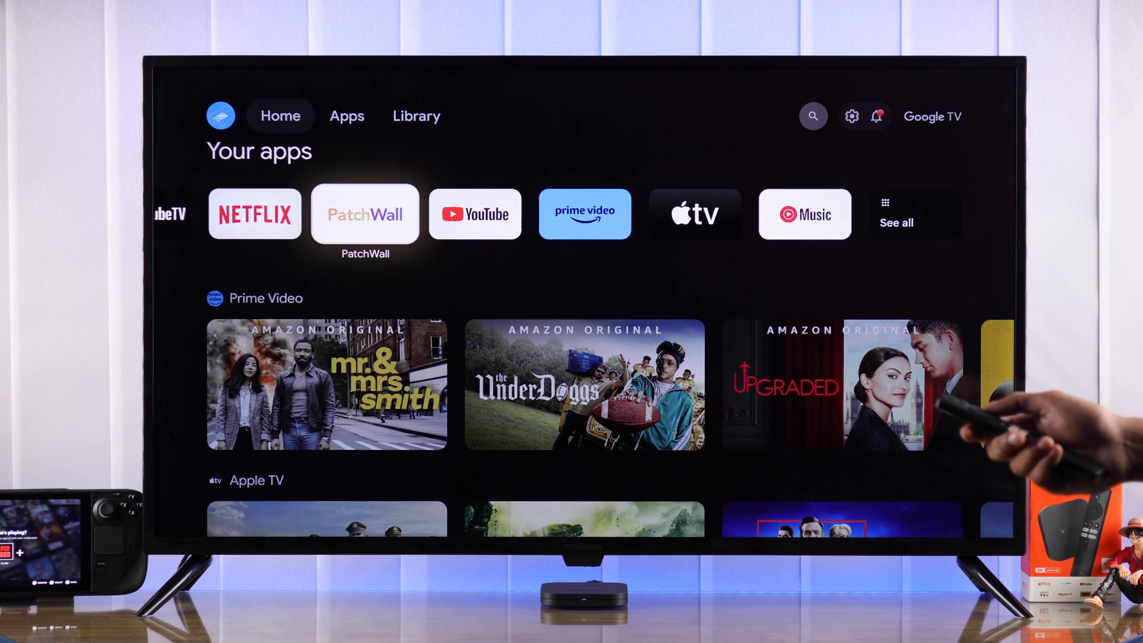
# Go from the home screen into Settings and its Apps section
pyautogui.click(475, 215)
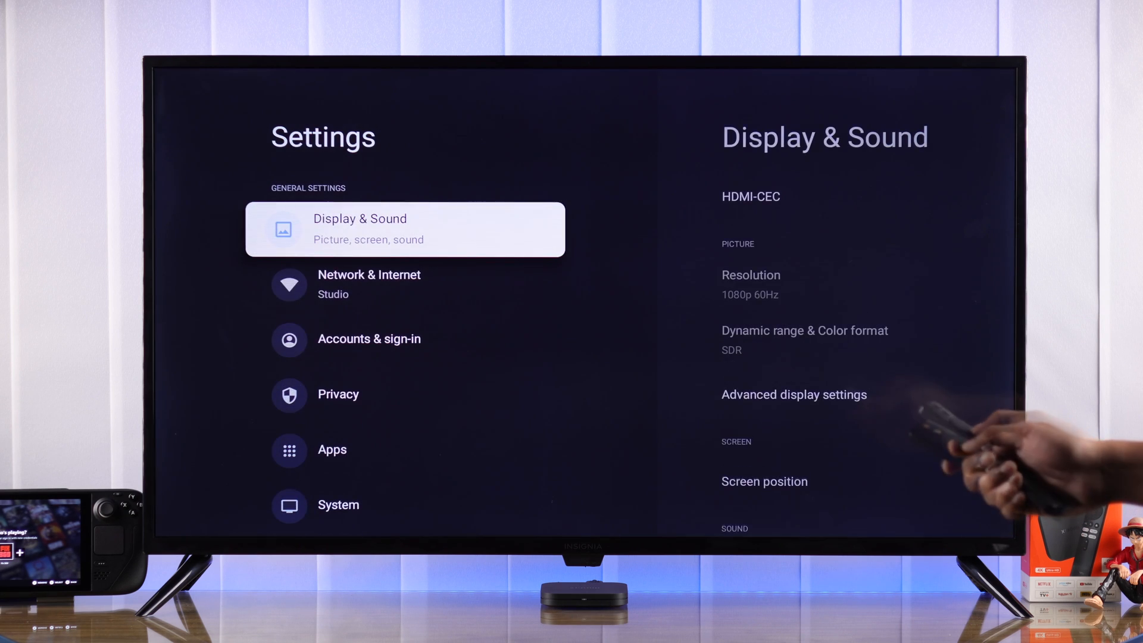
pyautogui.click(331, 450)
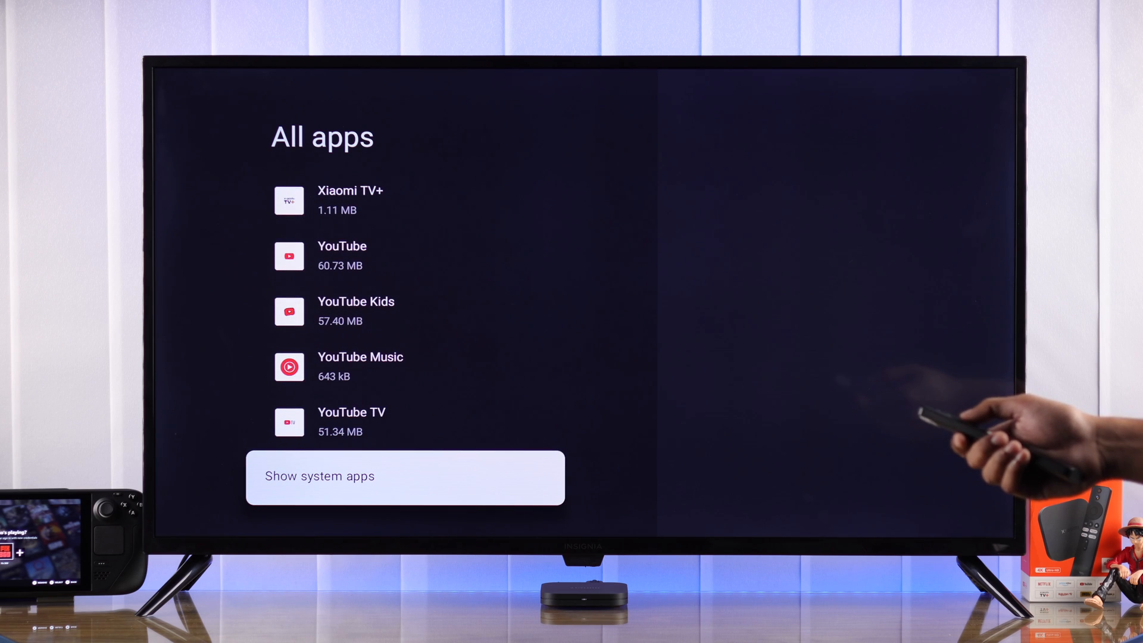
# Reach Google Play services among system apps and show its storage details
pyautogui.scroll(-3)
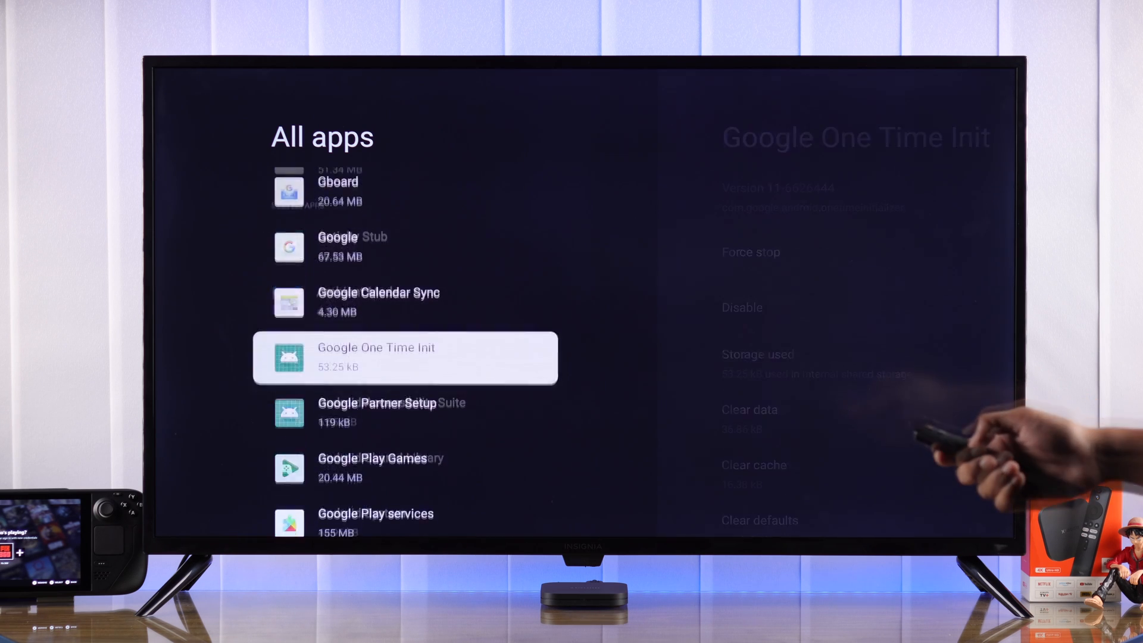
pyautogui.scroll(-3)
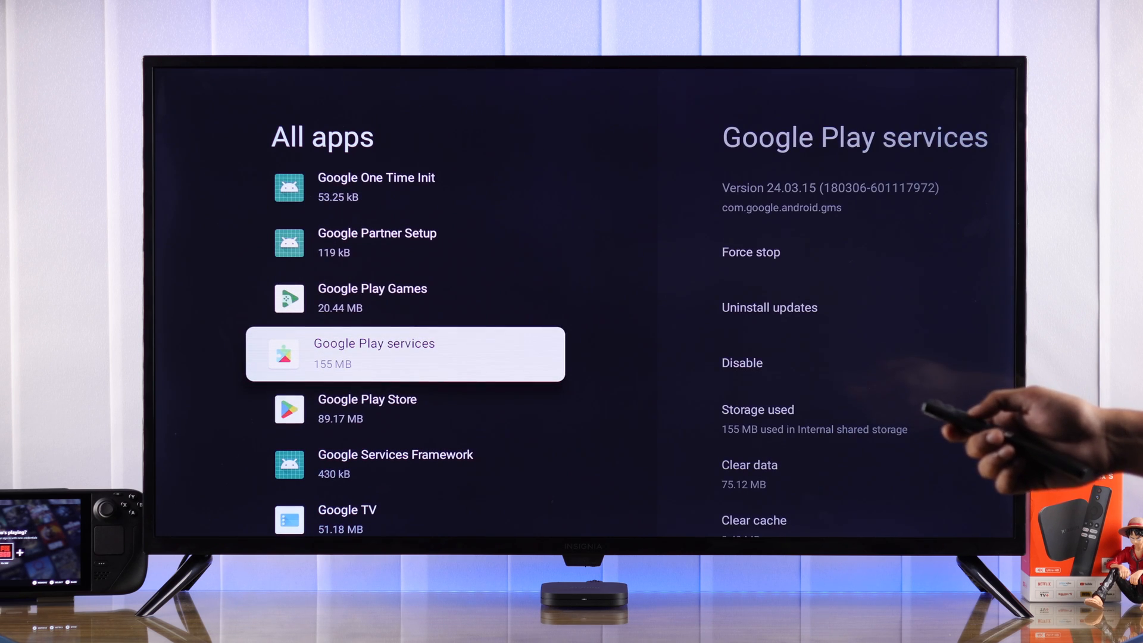
pyautogui.click(405, 354)
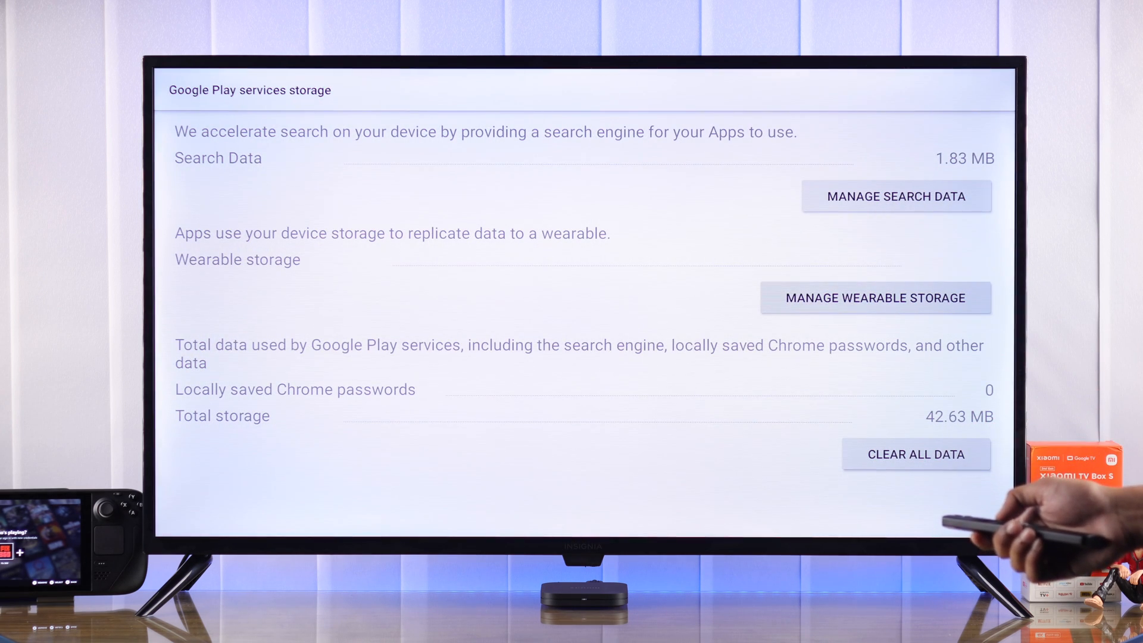
# Clear all data for Google Play services and return home
pyautogui.click(917, 454)
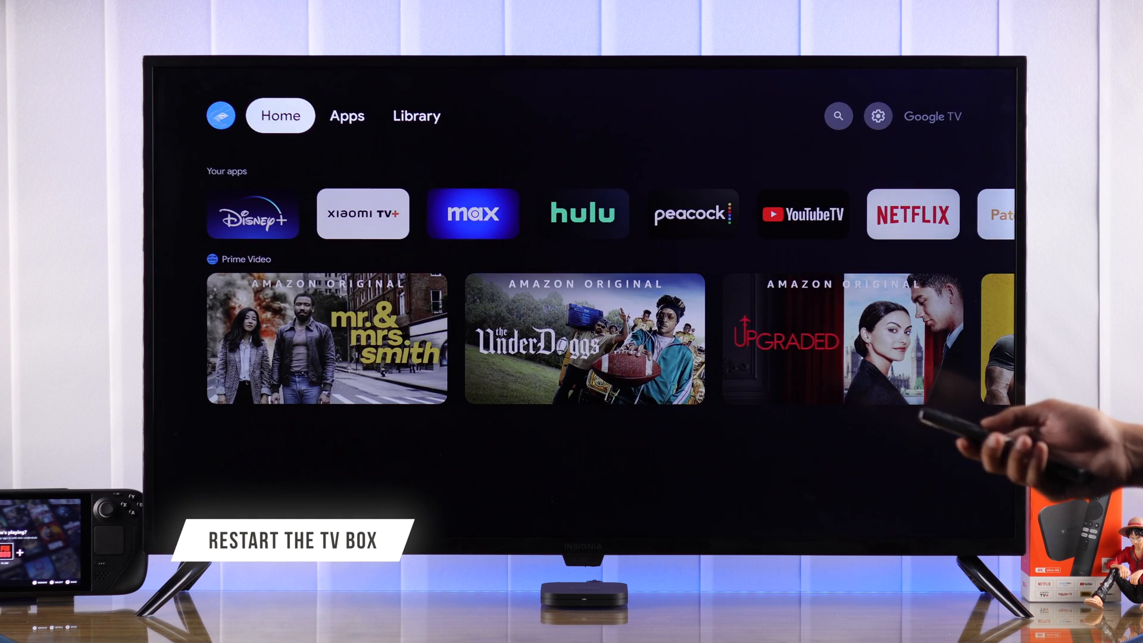
# Move past the search icon to the gear and reopen Settings
pyautogui.click(839, 116)
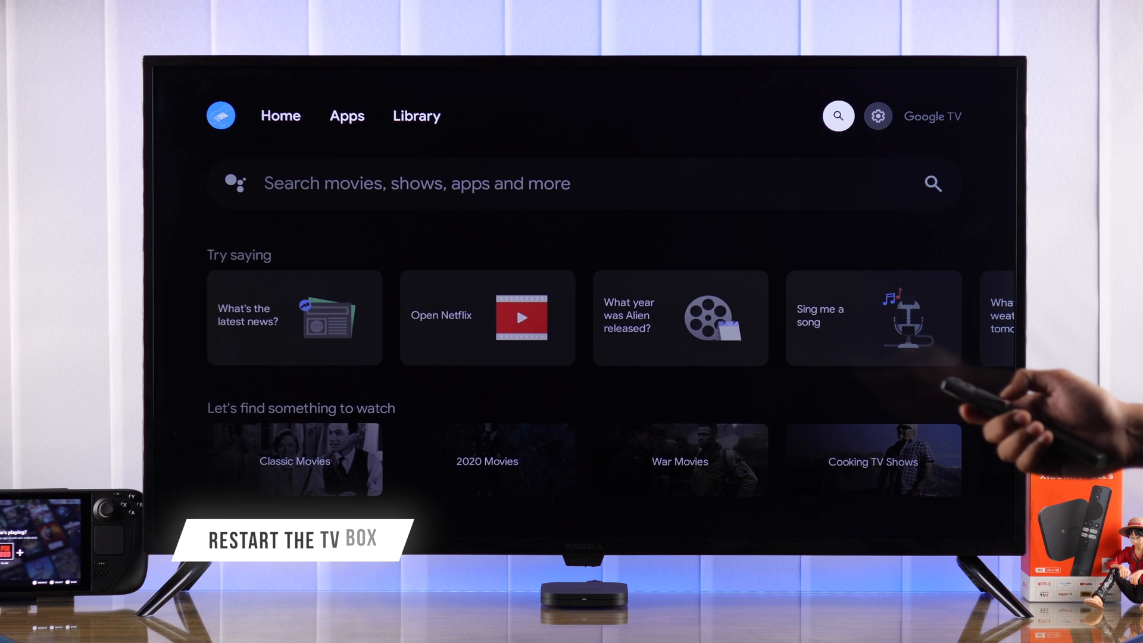
pyautogui.click(878, 116)
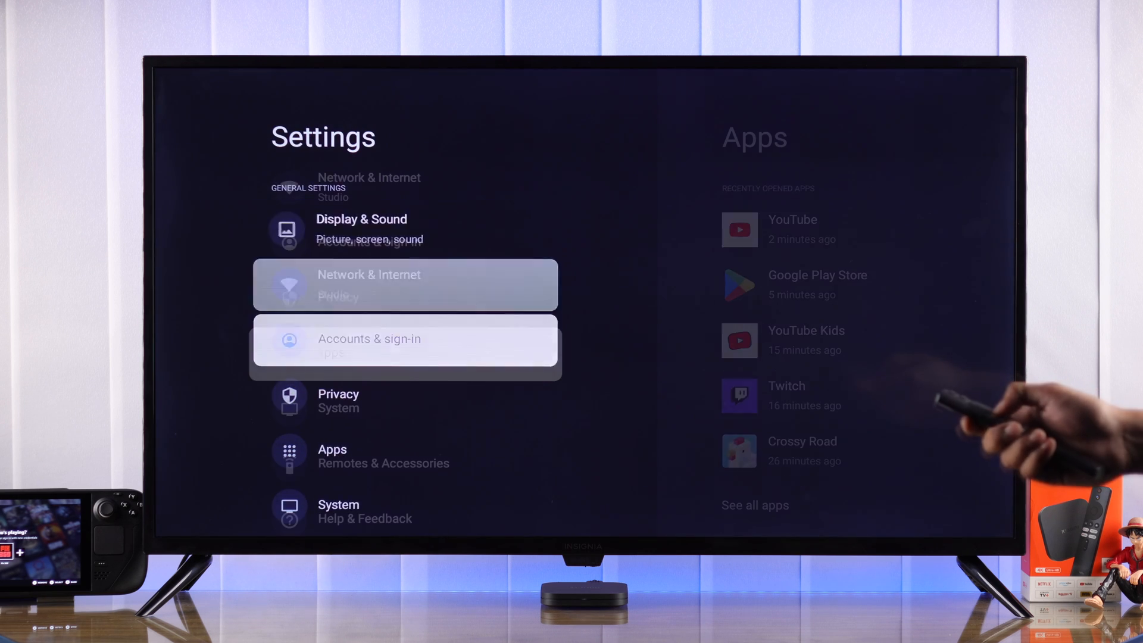